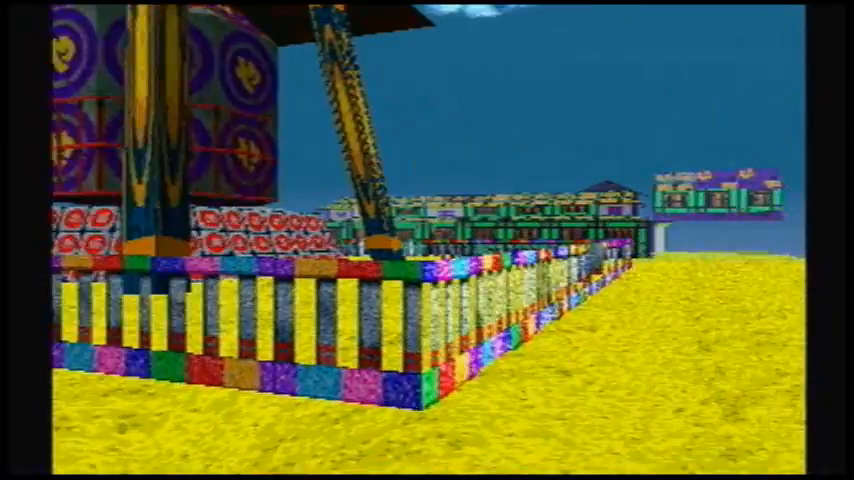
mouse_move(428, 240)
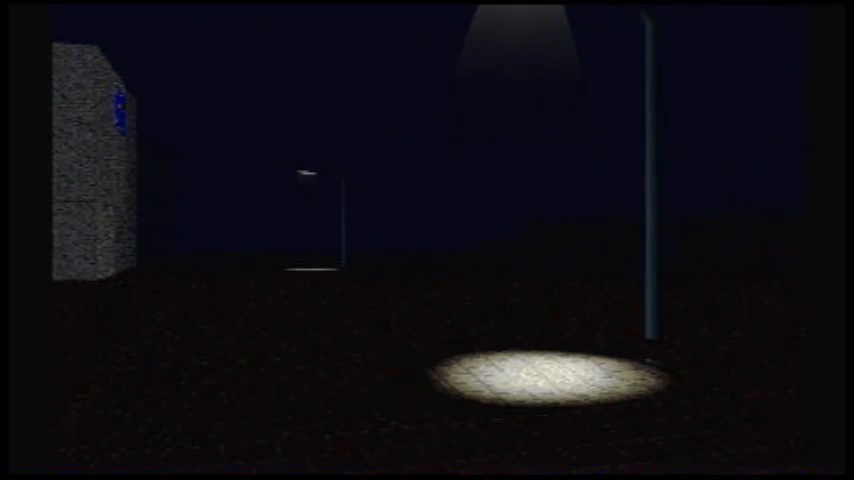
mouse_move(428, 240)
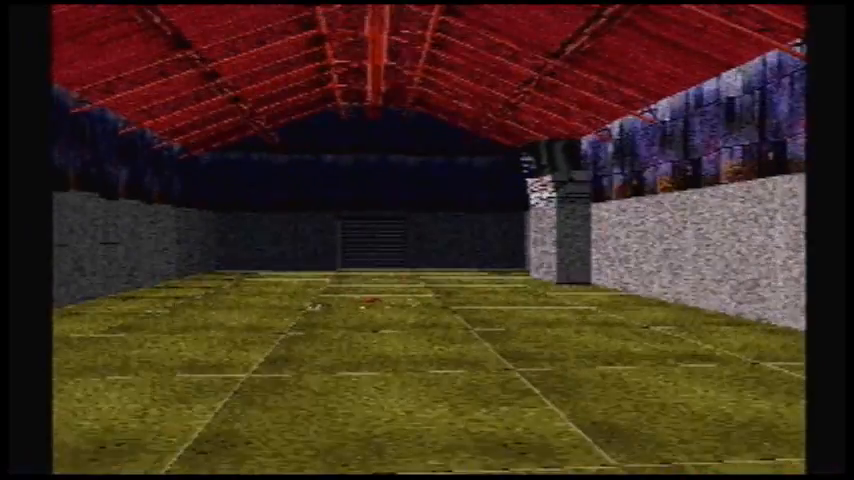
mouse_move(428, 240)
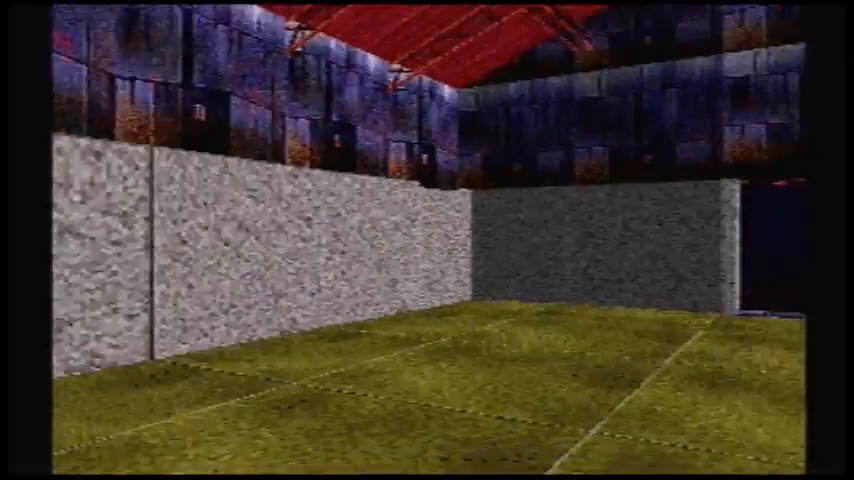
mouse_move(428, 240)
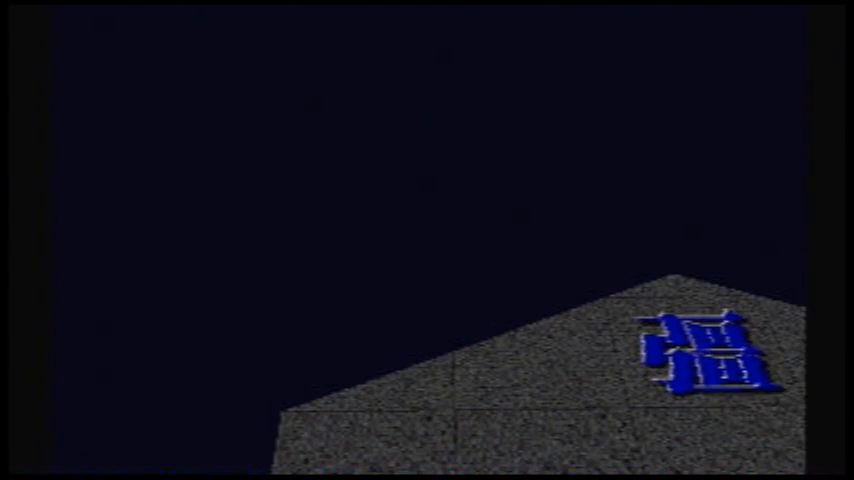